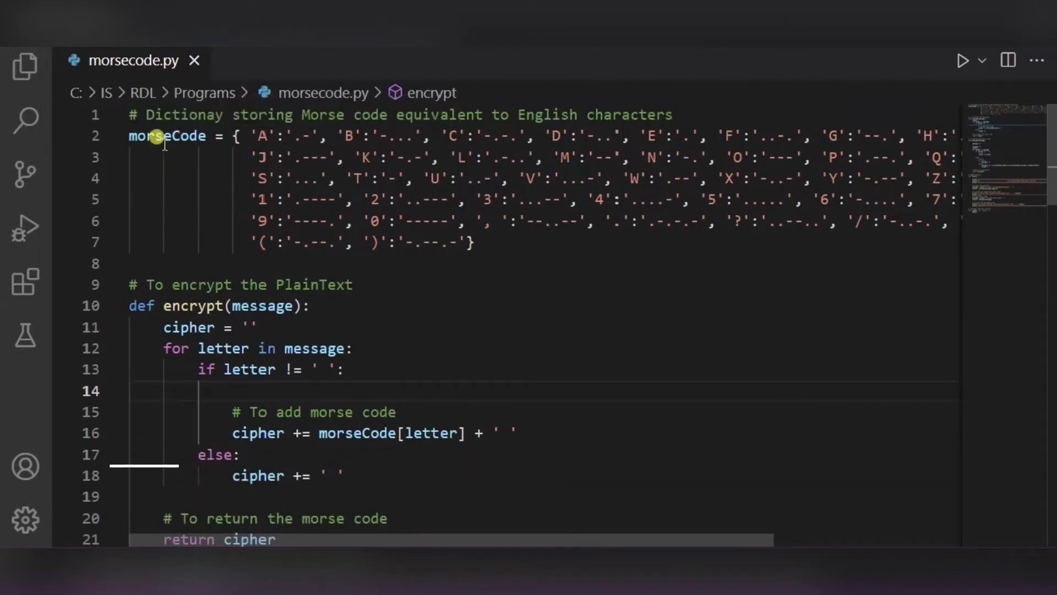
mouse_move(207, 243)
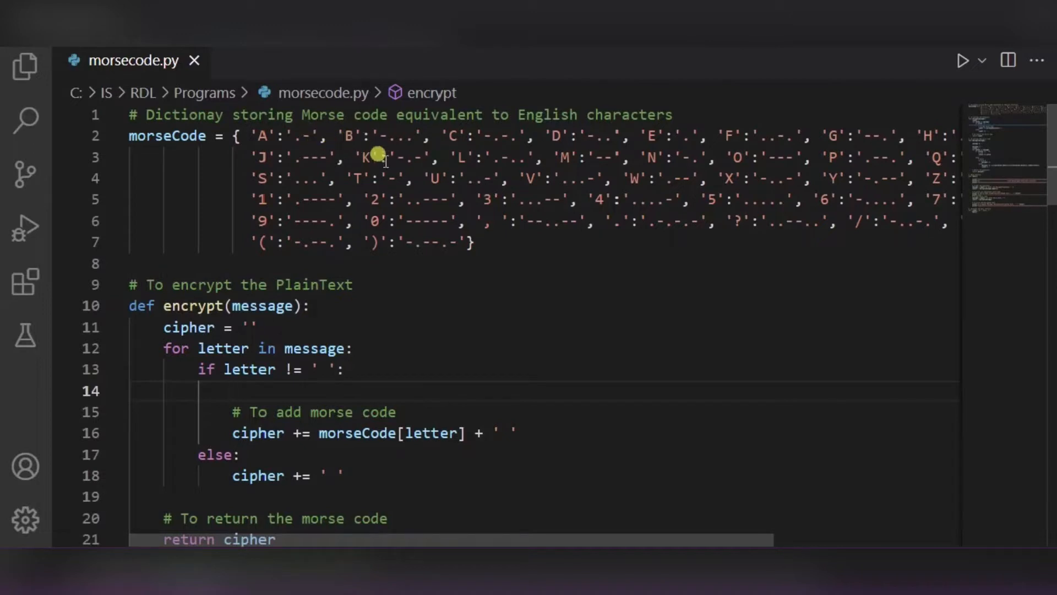
mouse_move(379, 171)
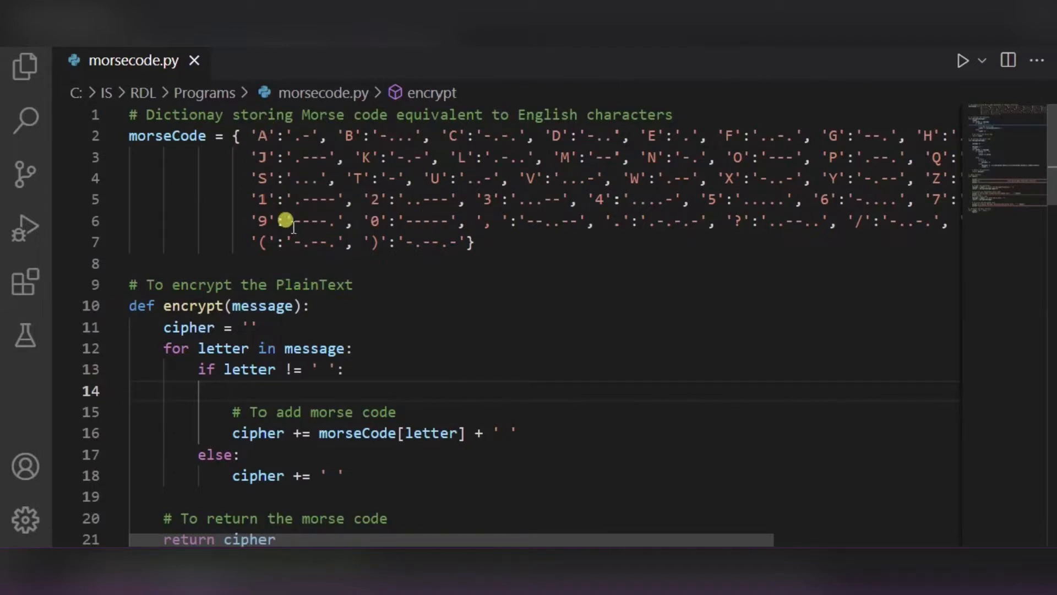
mouse_move(484, 220)
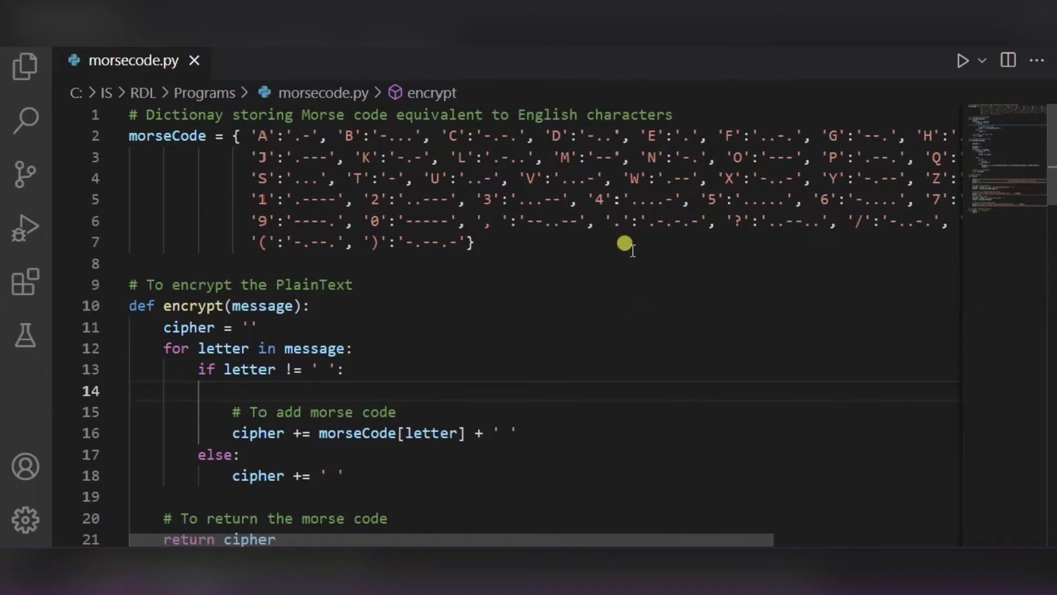
mouse_move(408, 251)
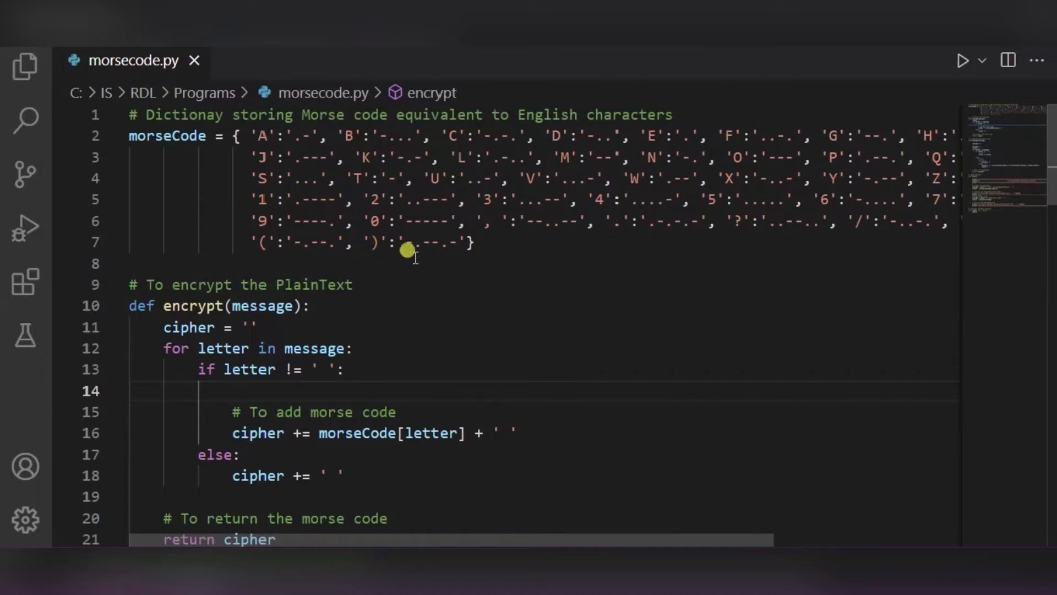
mouse_move(306, 330)
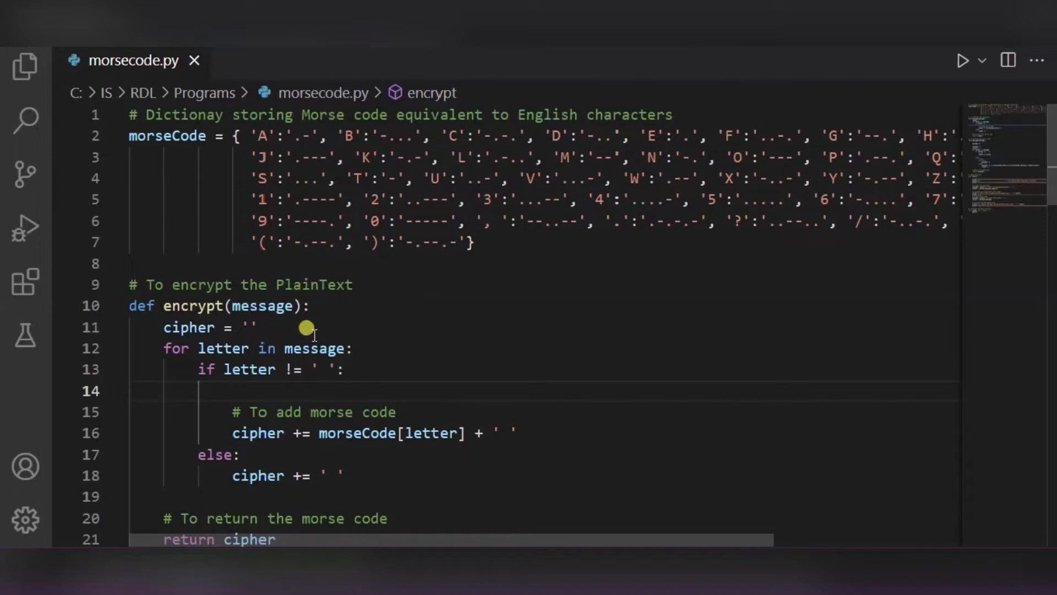
- Scroll down through morsecode.py to review the encryption and decryption code
scroll(down, 3)
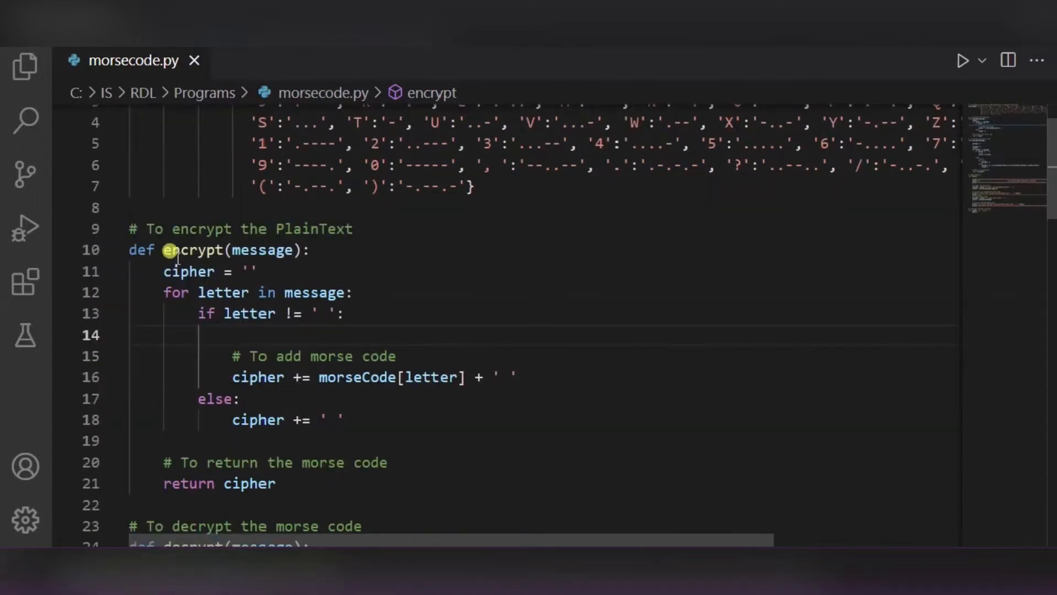
scroll(down, 3)
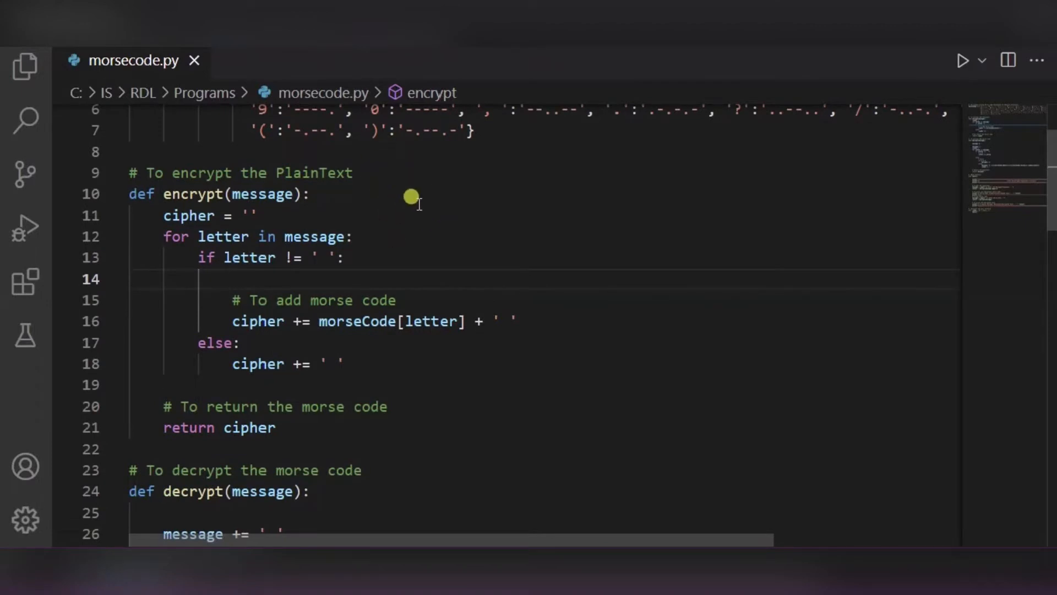
mouse_move(461, 198)
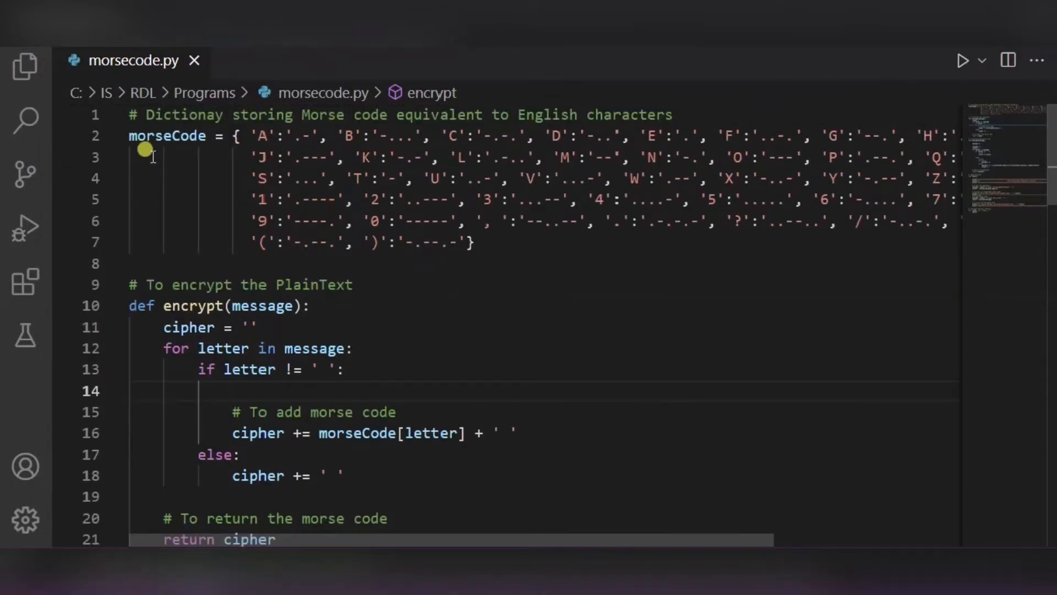
scroll(down, 3)
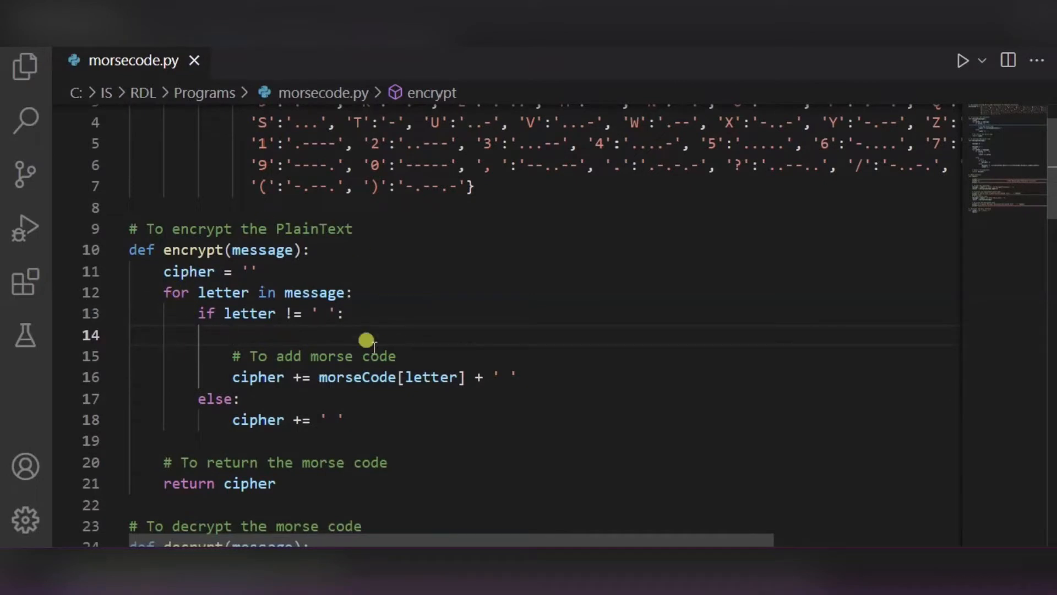
mouse_move(264, 390)
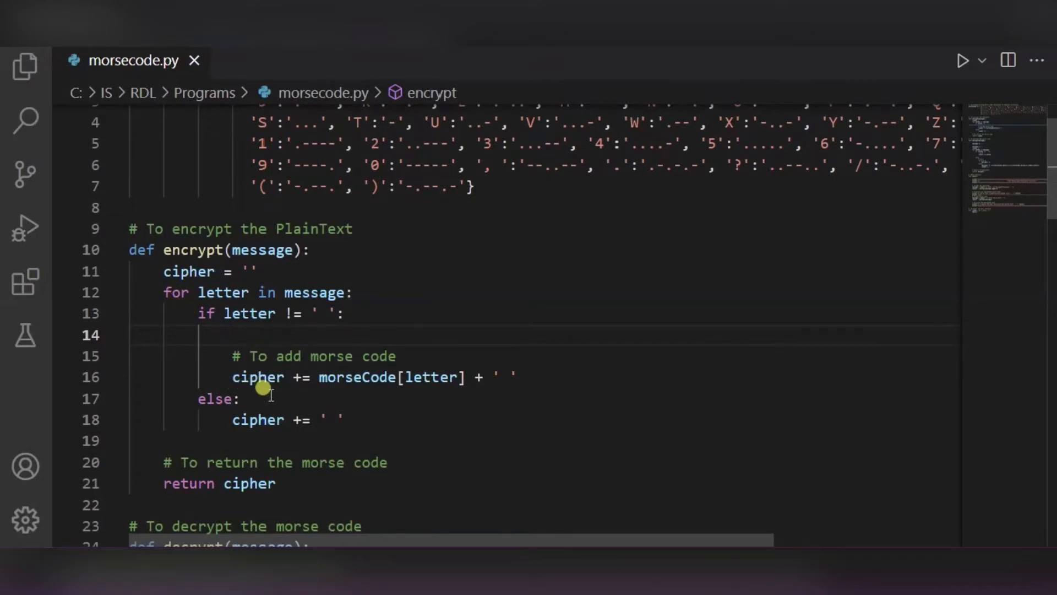
scroll(down, 3)
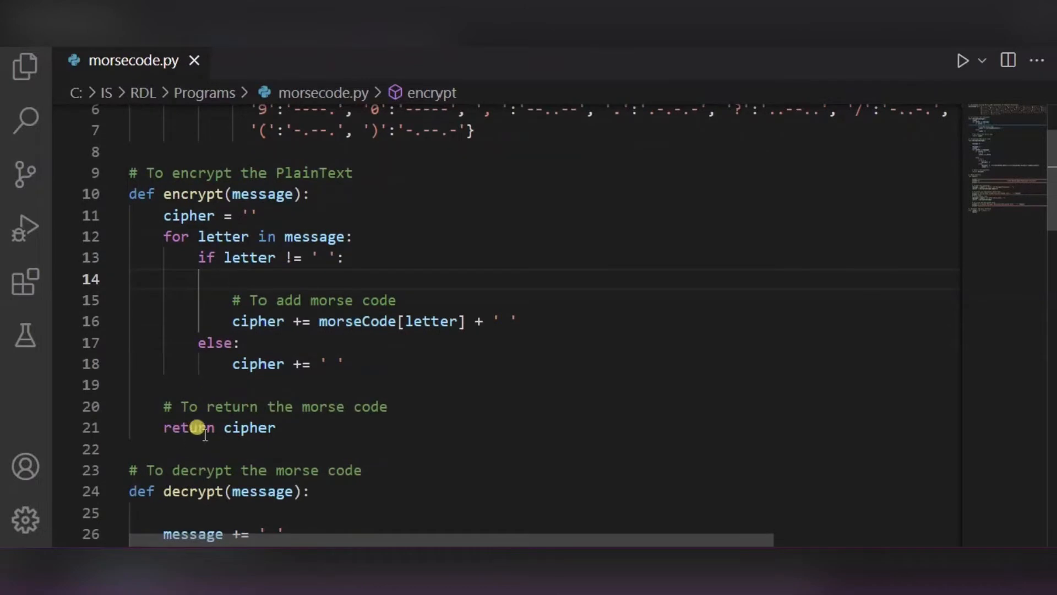
scroll(down, 3)
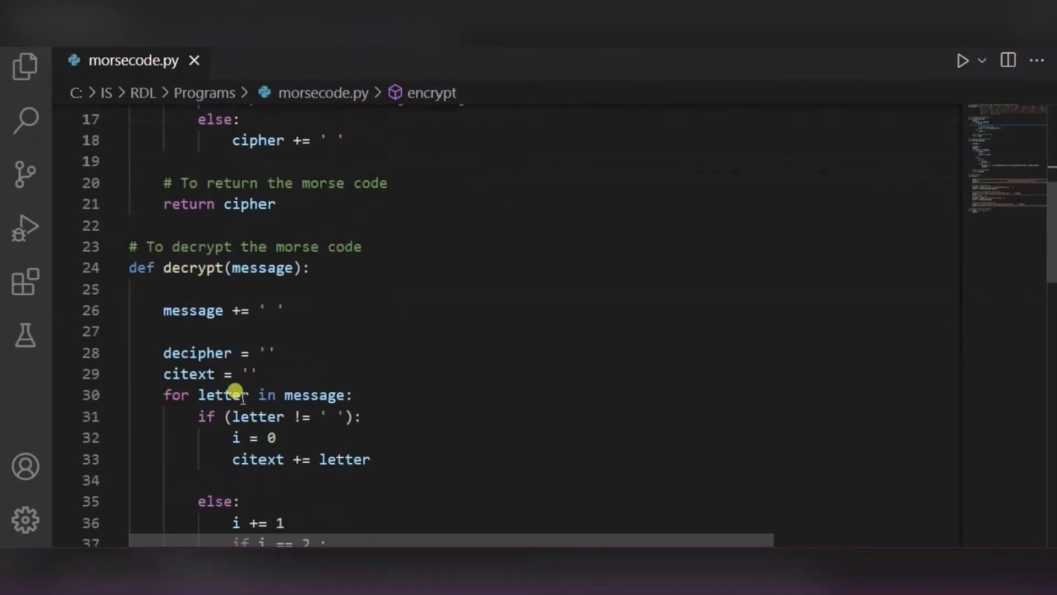
mouse_move(206, 283)
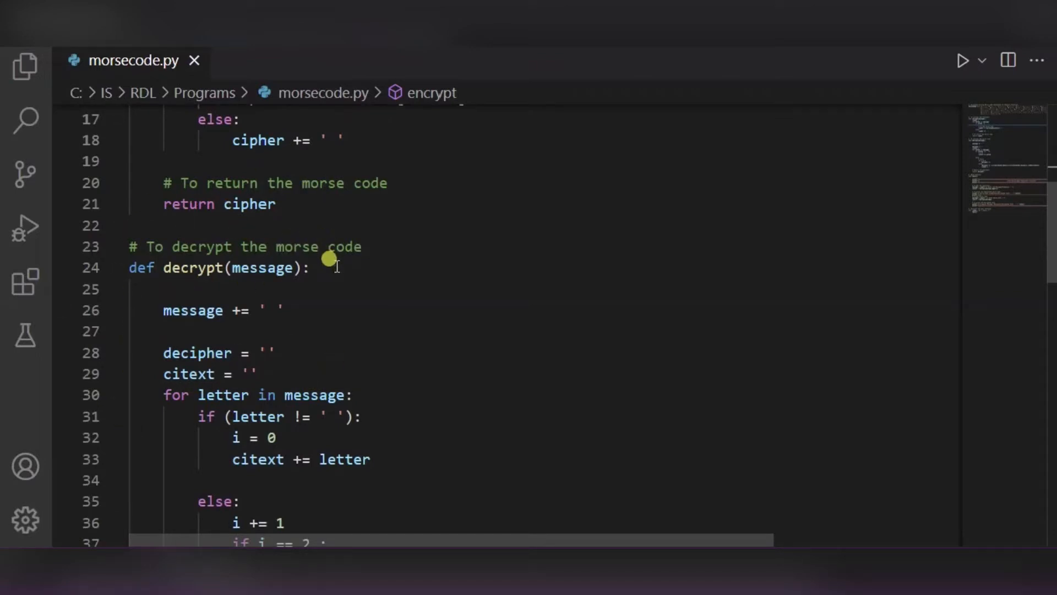
scroll(down, 3)
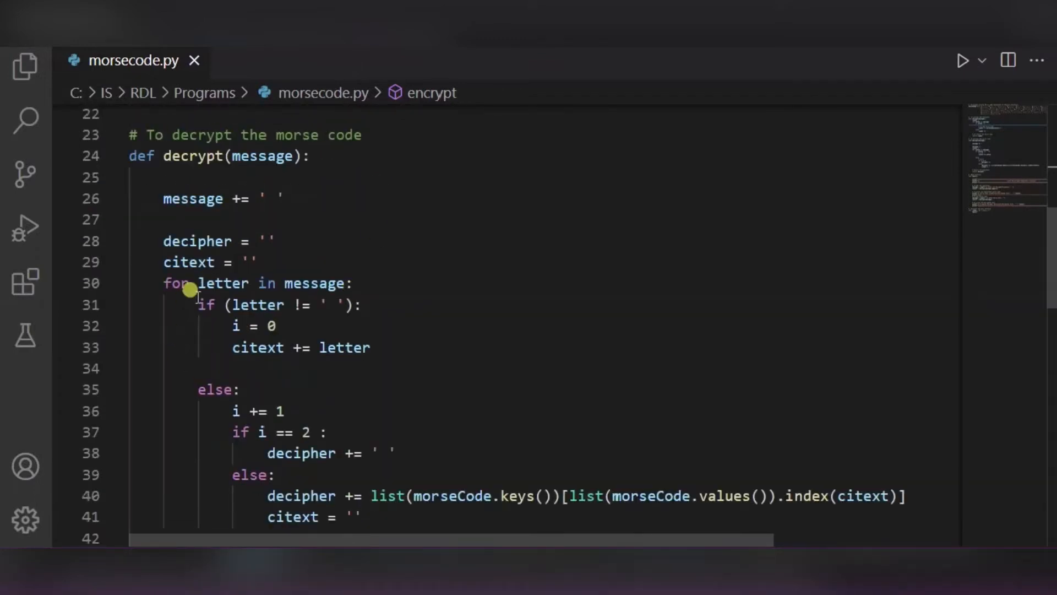
mouse_move(198, 372)
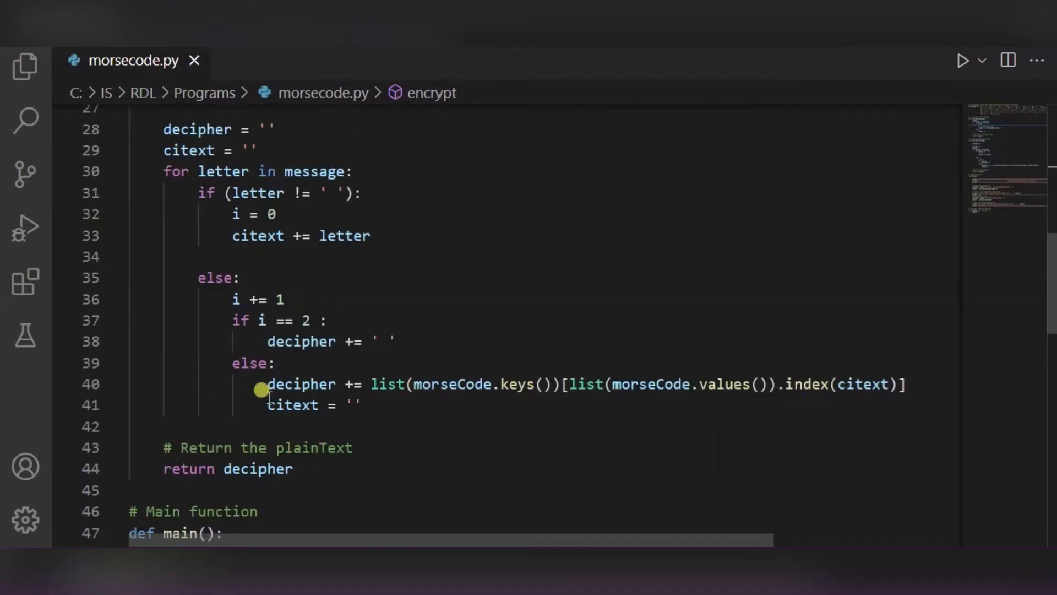
mouse_move(243, 414)
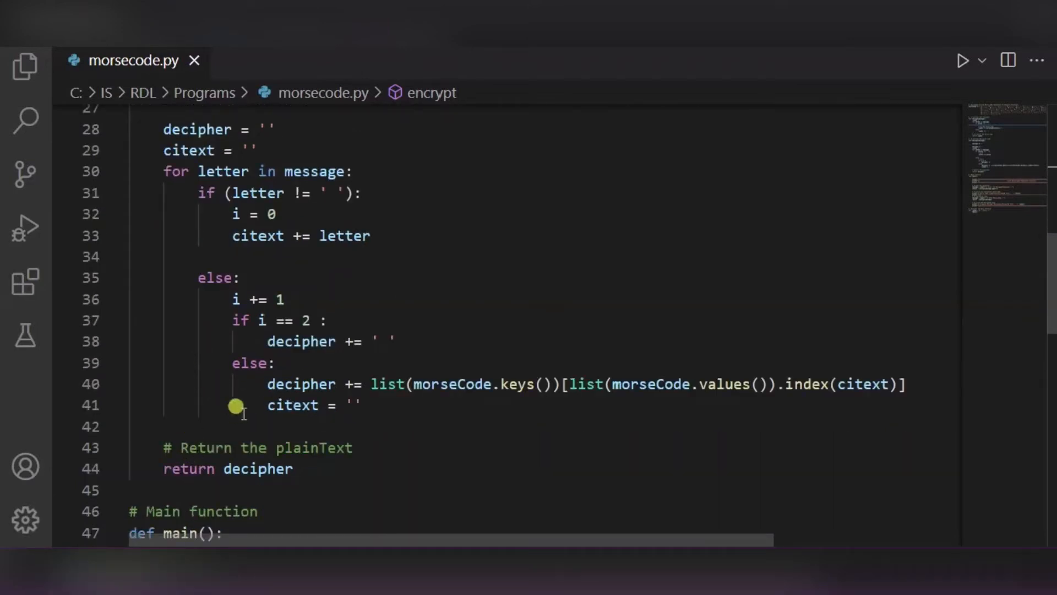
scroll(down, 3)
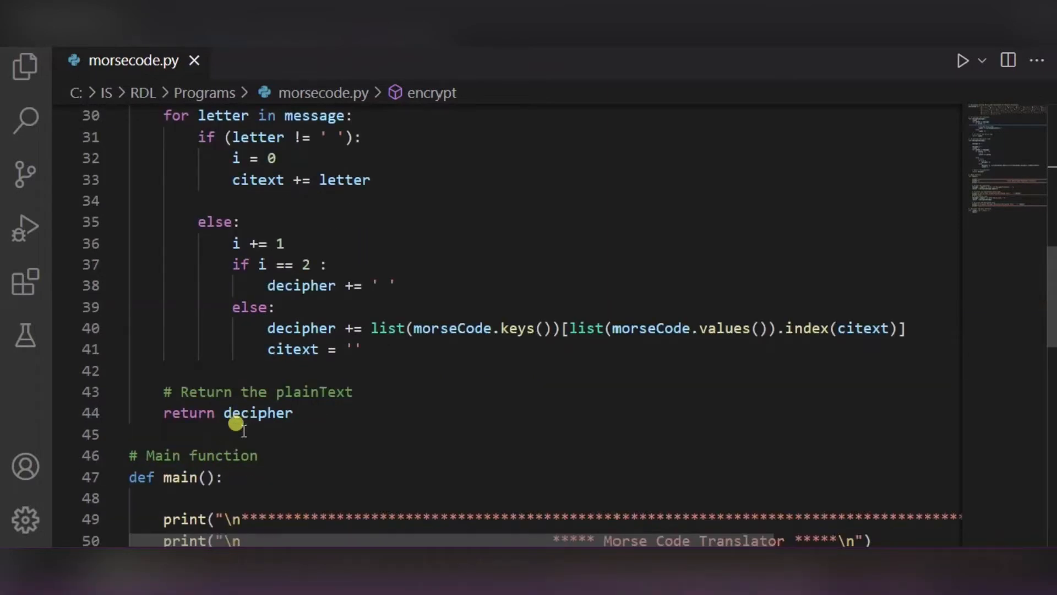
scroll(down, 3)
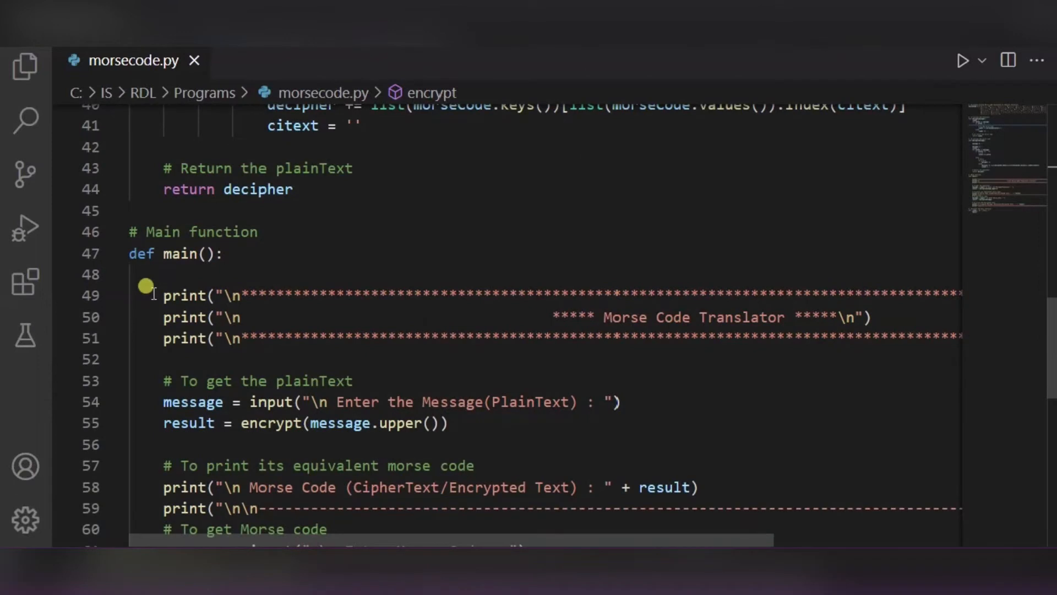
scroll(down, 3)
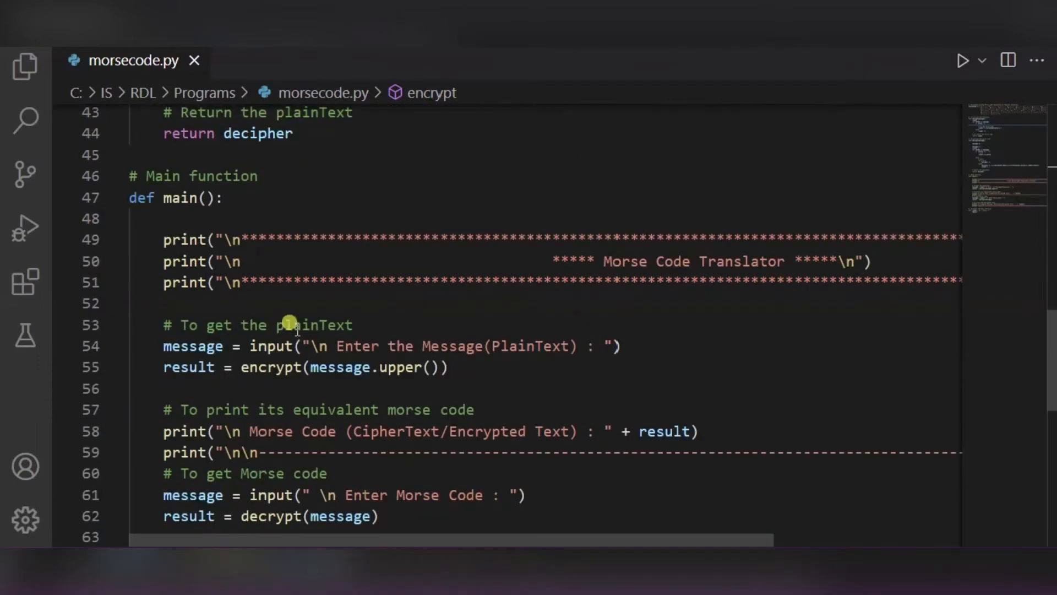
mouse_move(326, 388)
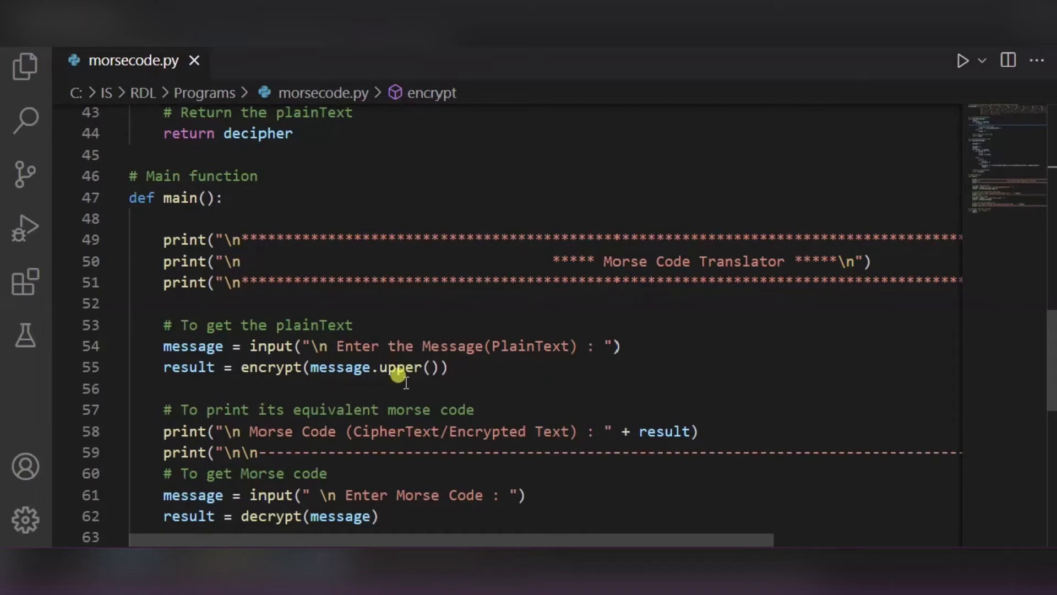
scroll(down, 3)
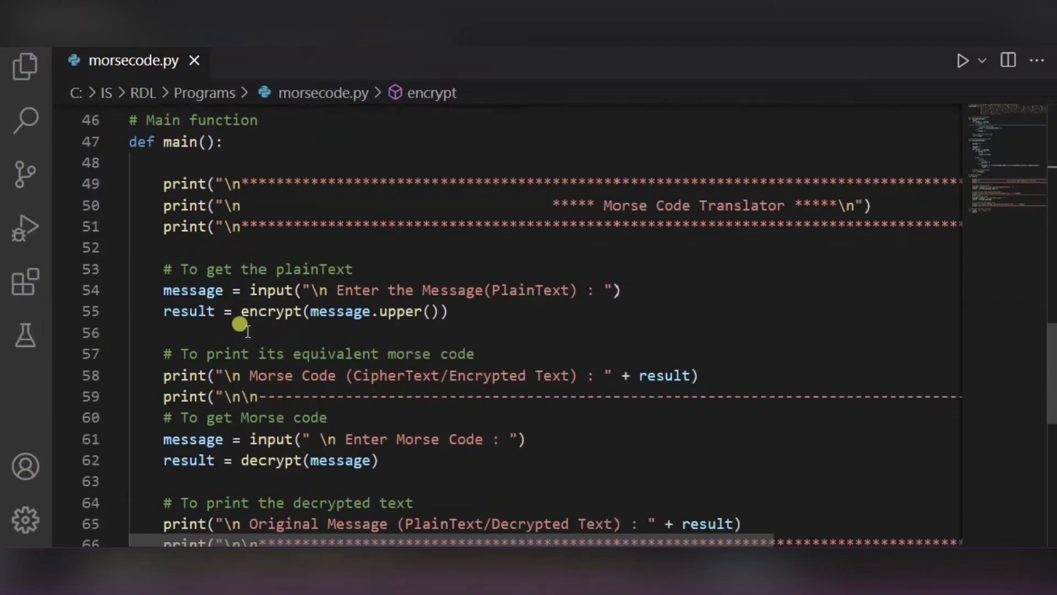
mouse_move(271, 325)
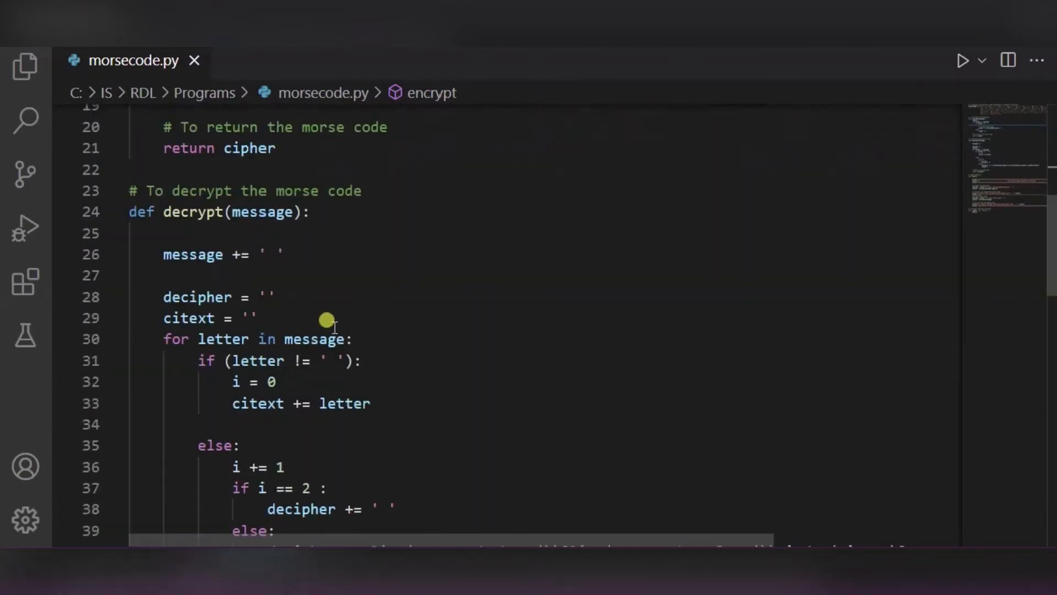
scroll(down, 3)
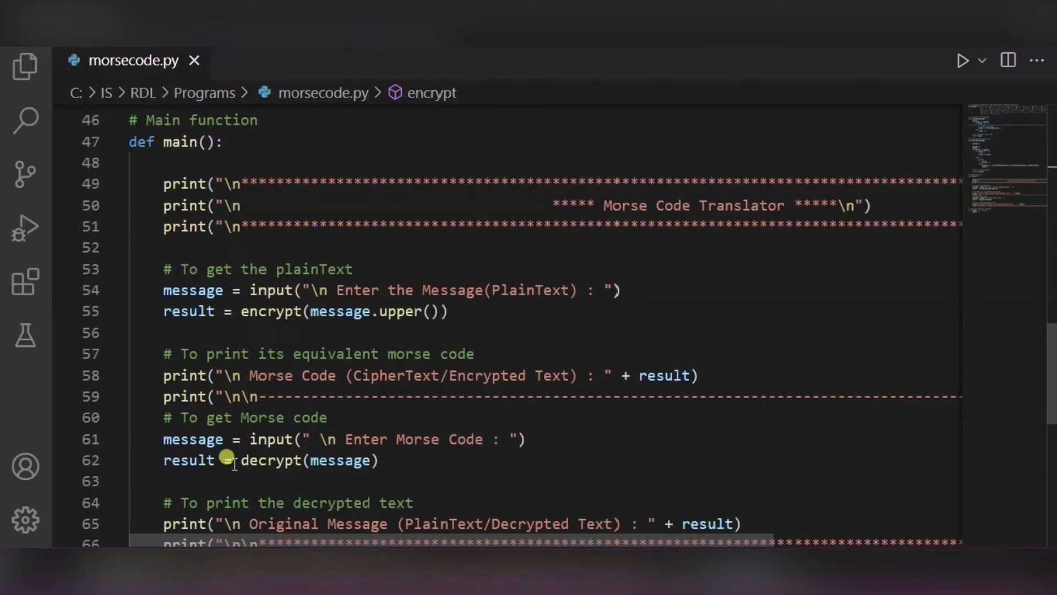
scroll(down, 3)
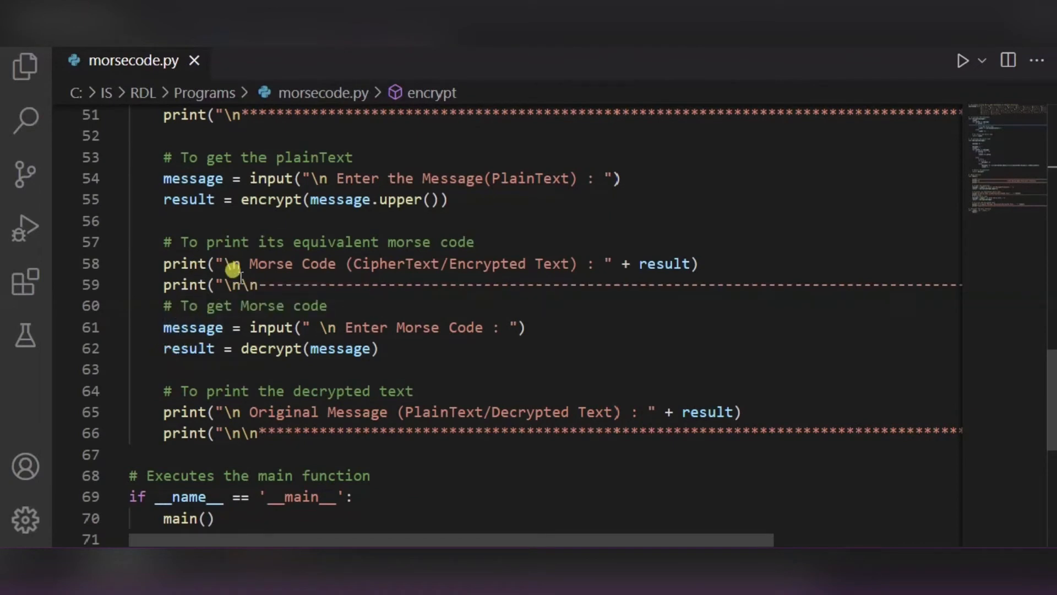
mouse_move(216, 327)
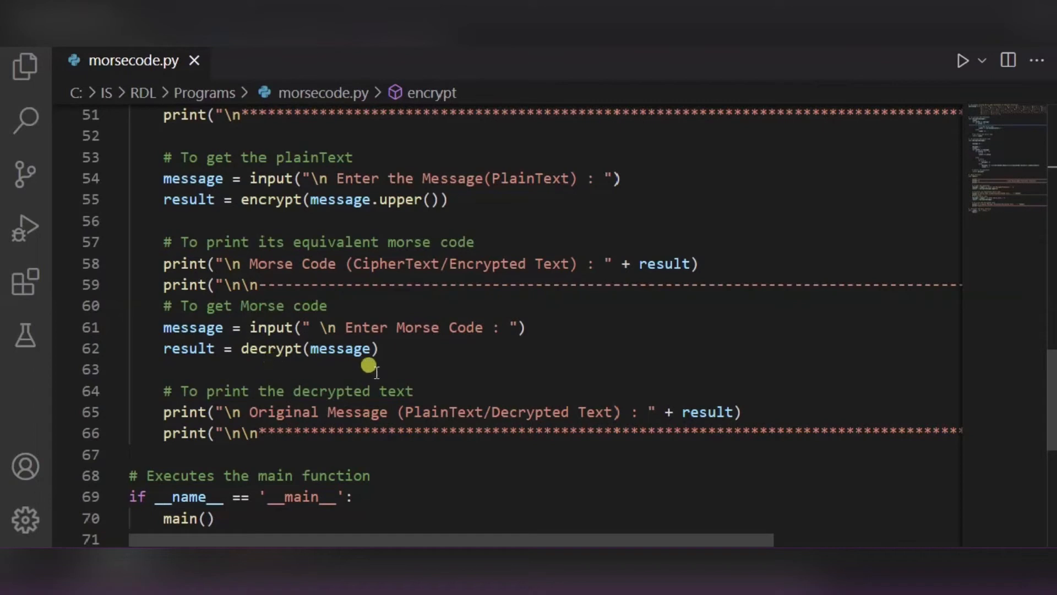
mouse_move(229, 369)
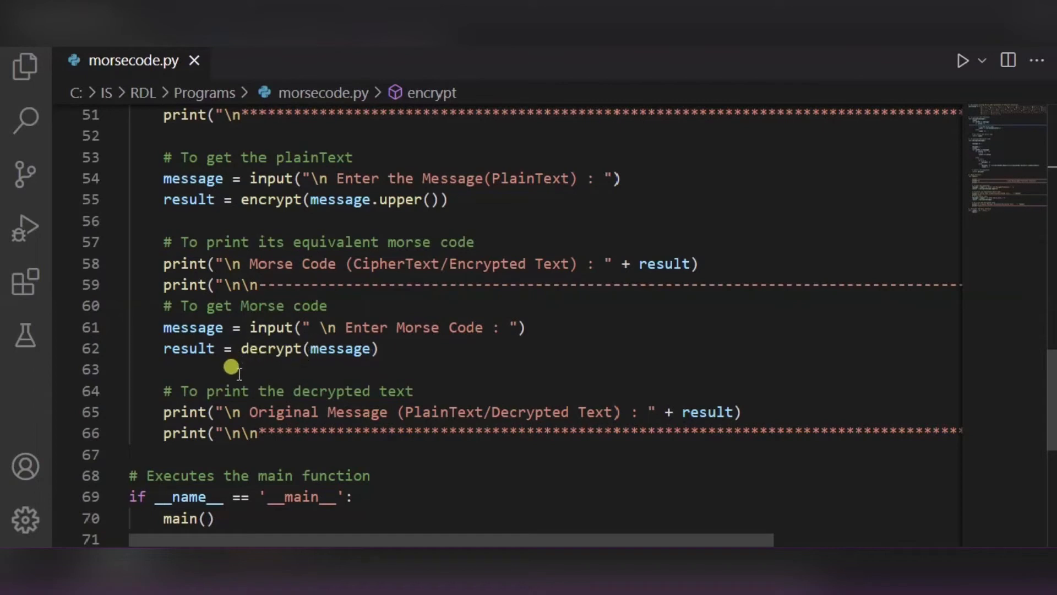
scroll(down, 3)
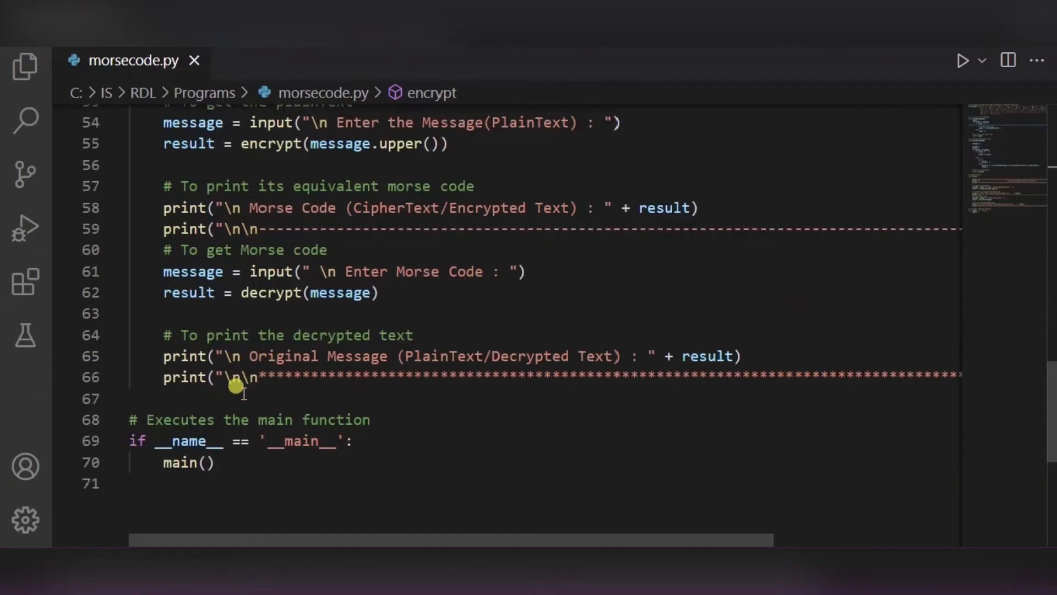
scroll(down, 3)
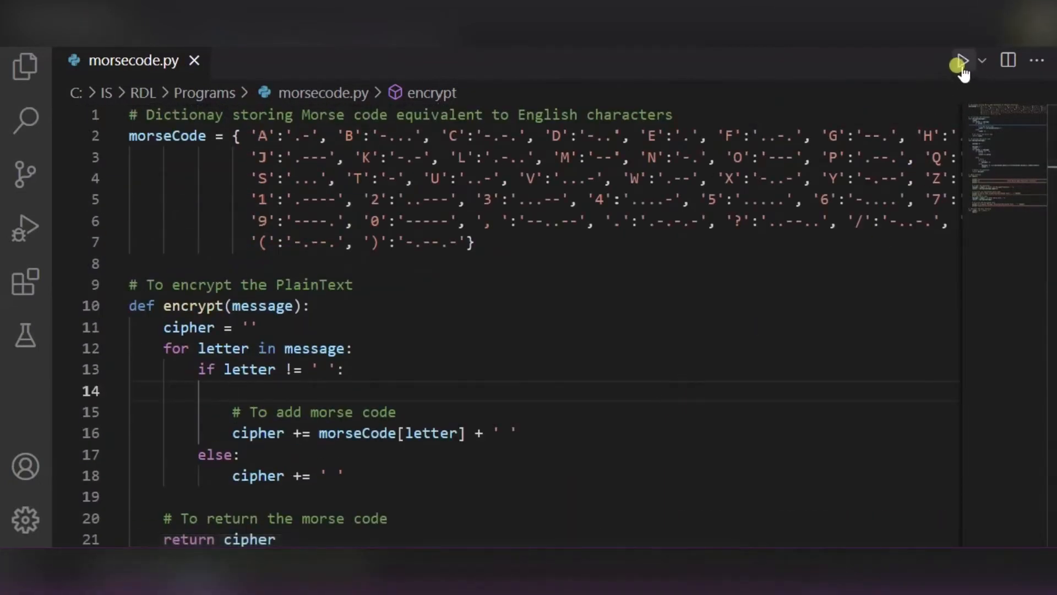
- Run morsecode.py and enter MY PROJECT IDEAS at the plaintext prompt to get its Morse code
click(961, 61)
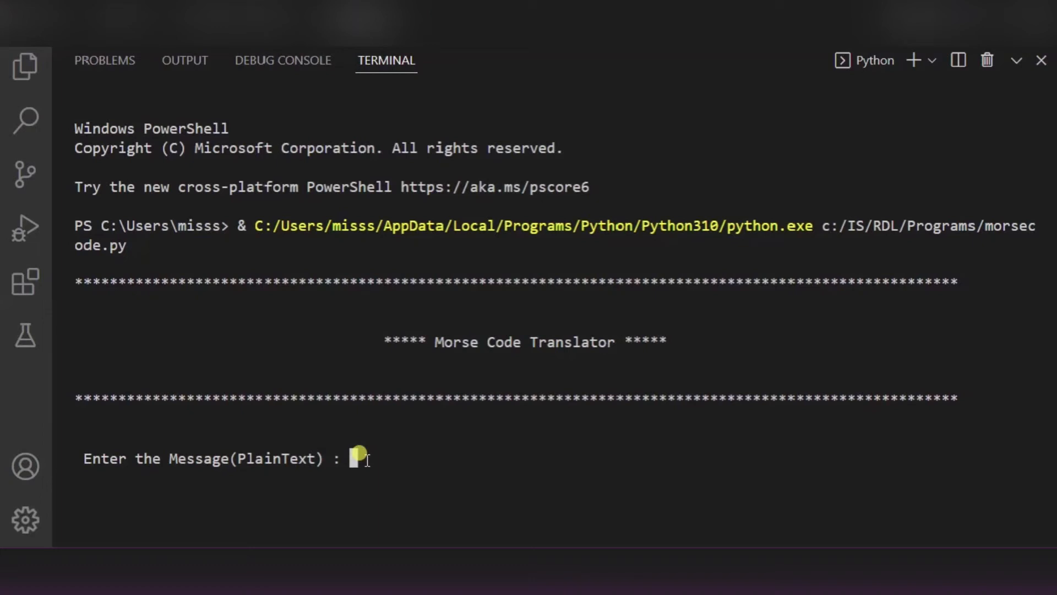
text(M)
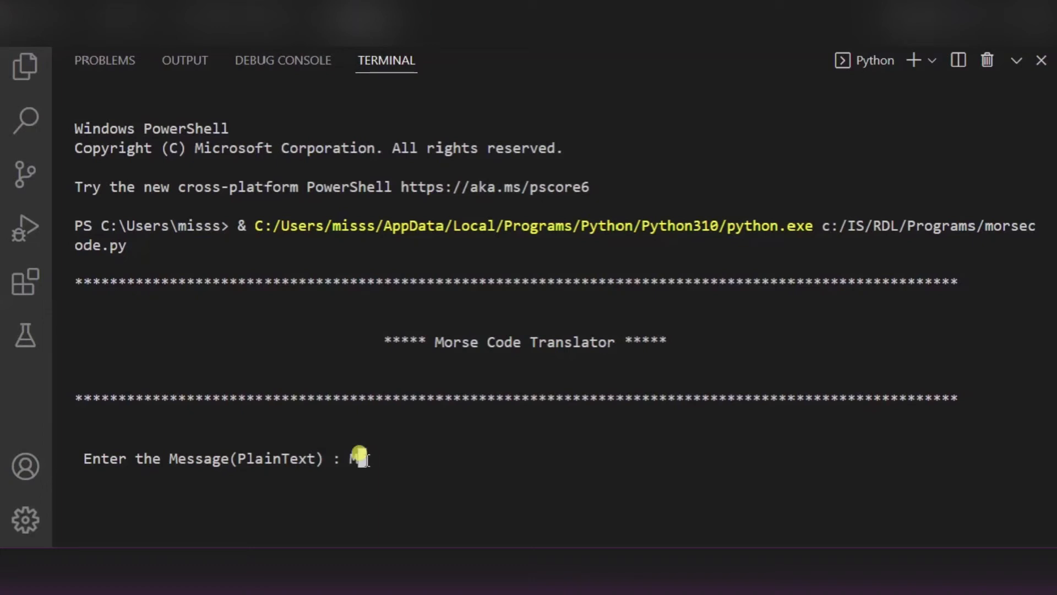
text(Y PROJECT IDEAS)
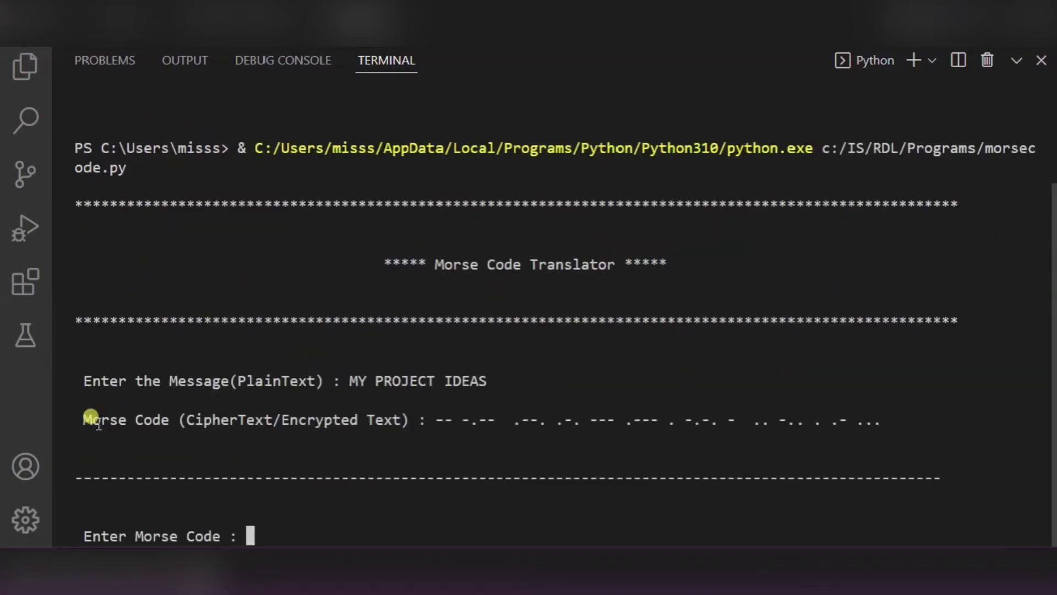
mouse_move(281, 435)
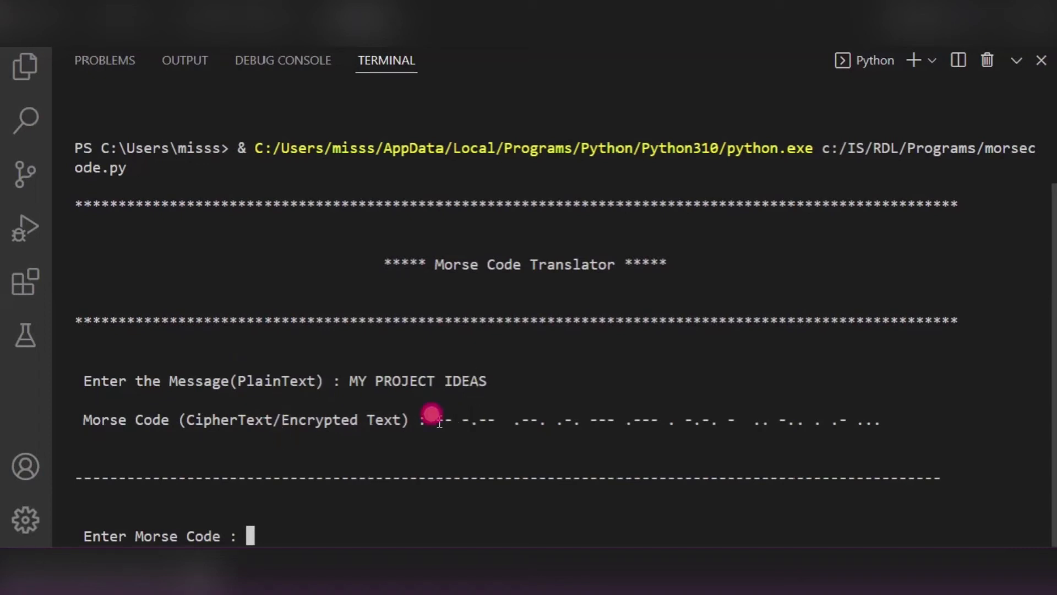
- Select the Morse code output so it can be pasted back and decrypted to MY PROJECT IDEAS
drag(432, 419, 870, 418)
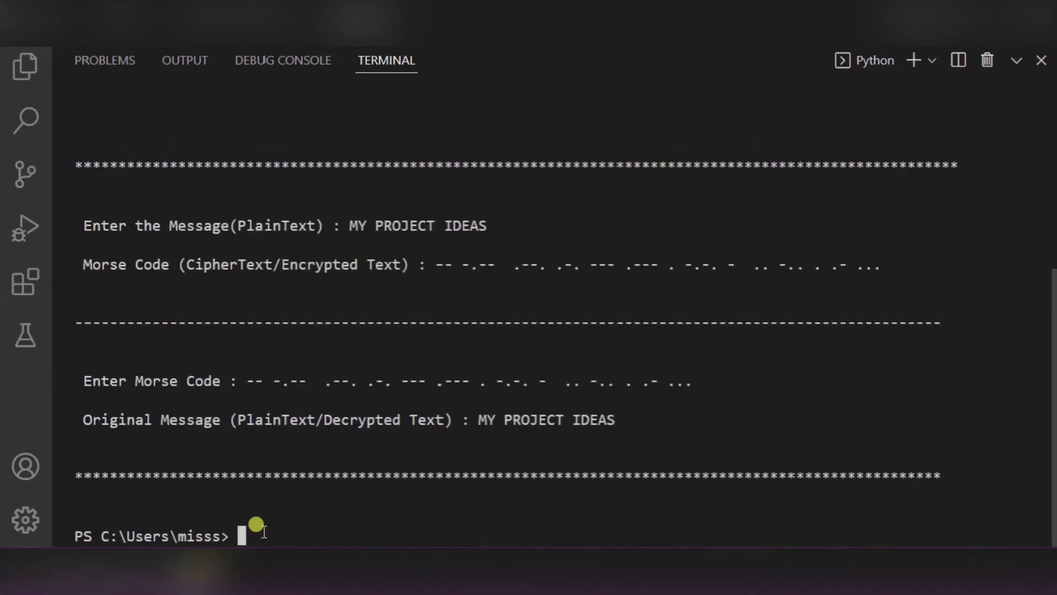
mouse_move(125, 435)
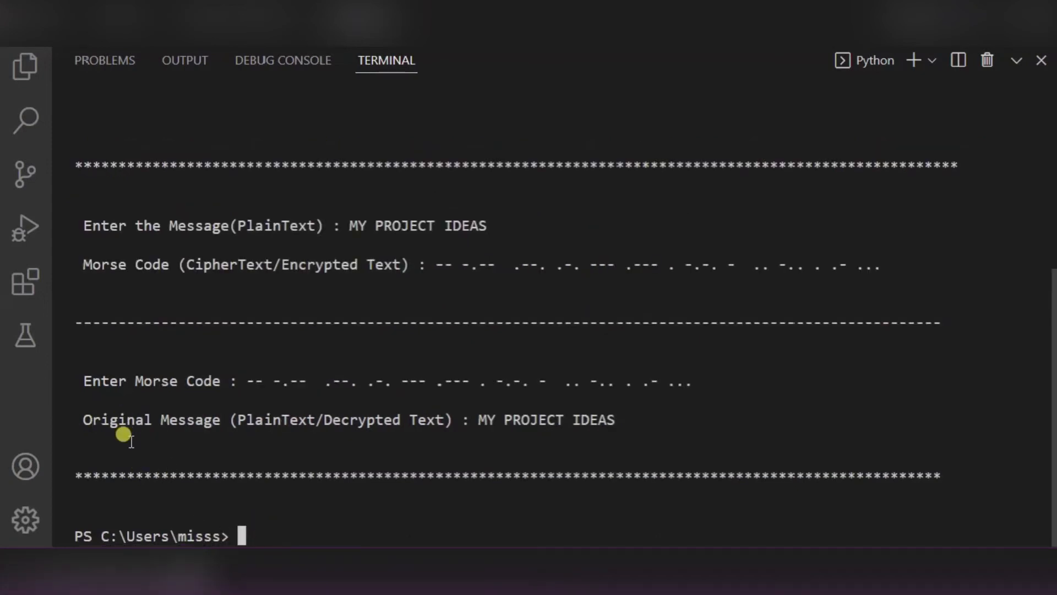
mouse_move(236, 435)
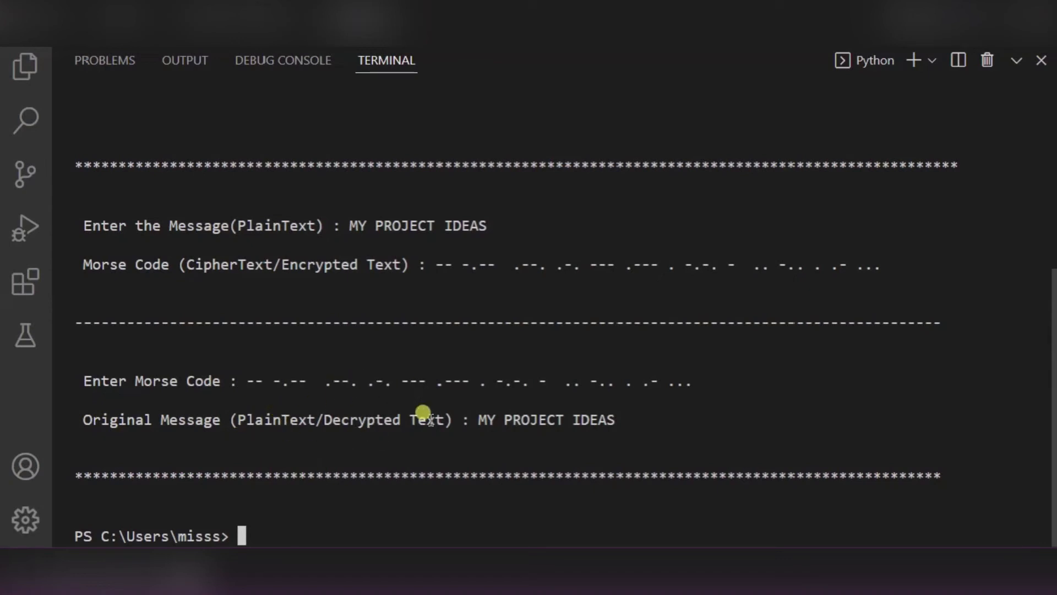
mouse_move(641, 422)
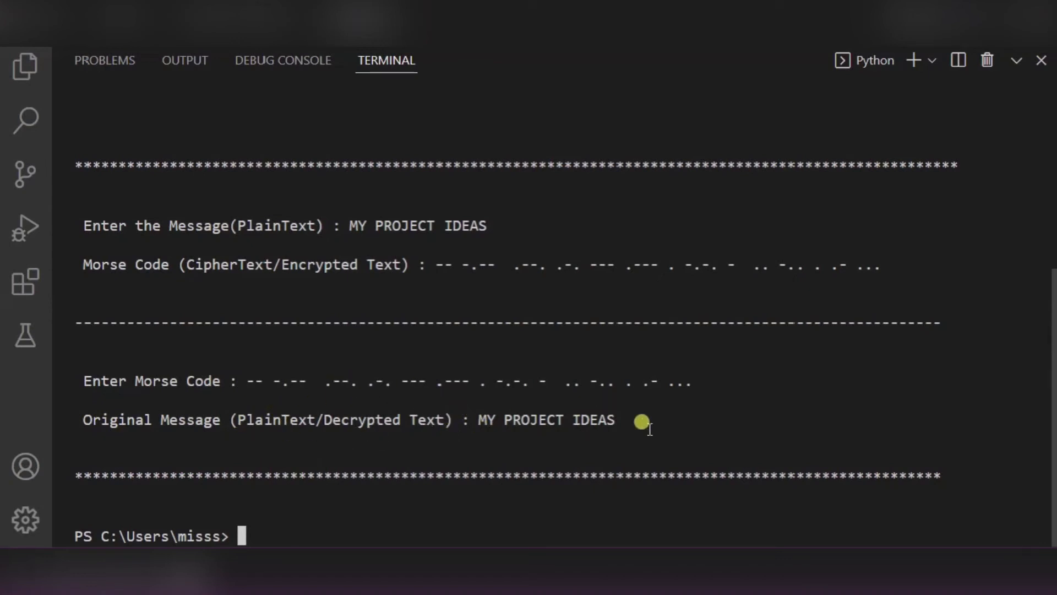
mouse_move(580, 408)
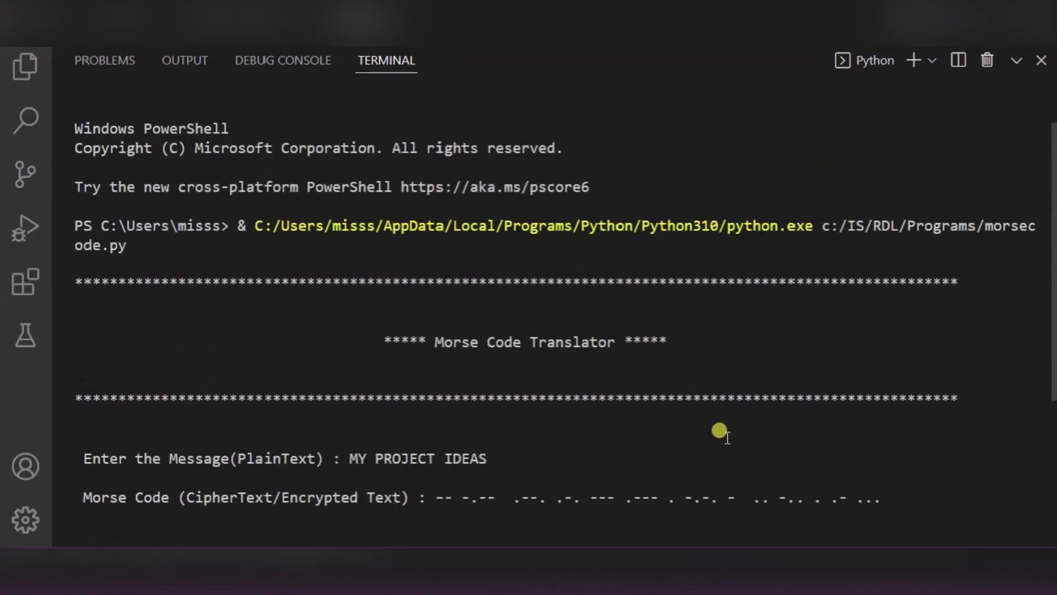
scroll(down, 3)
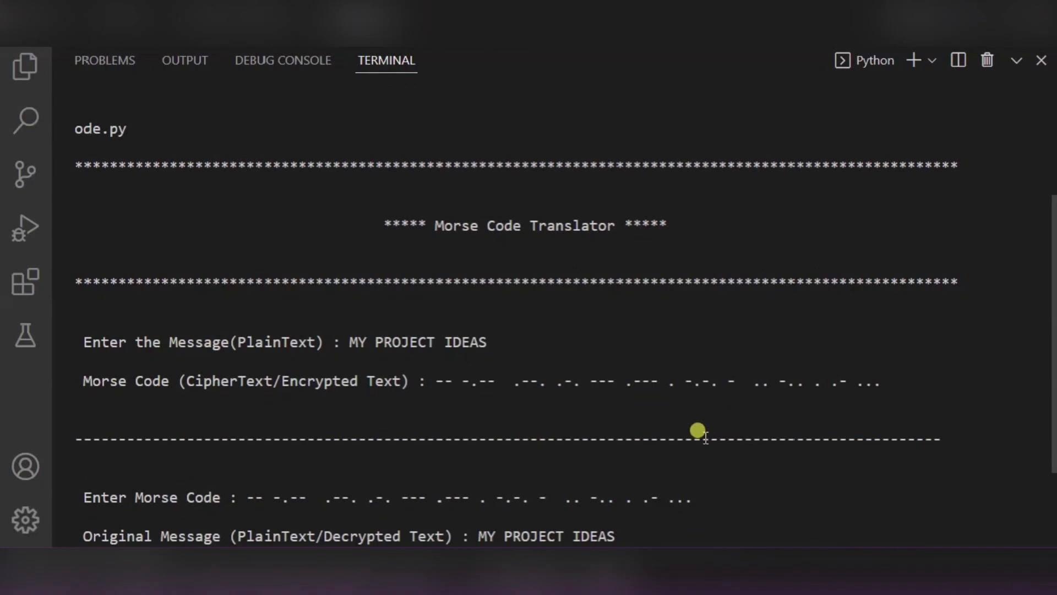
mouse_move(725, 383)
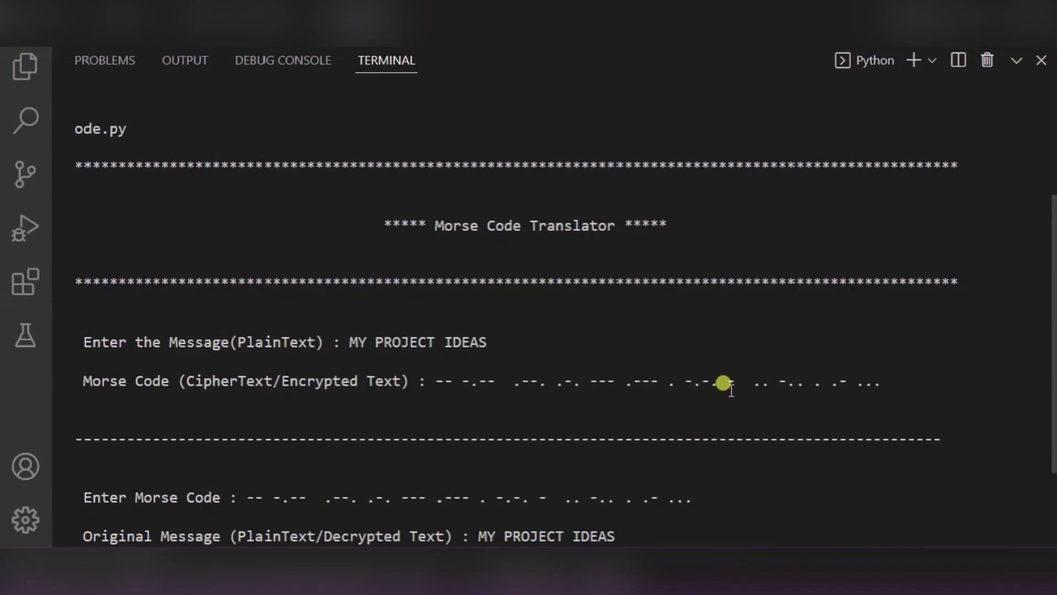
mouse_move(590, 401)
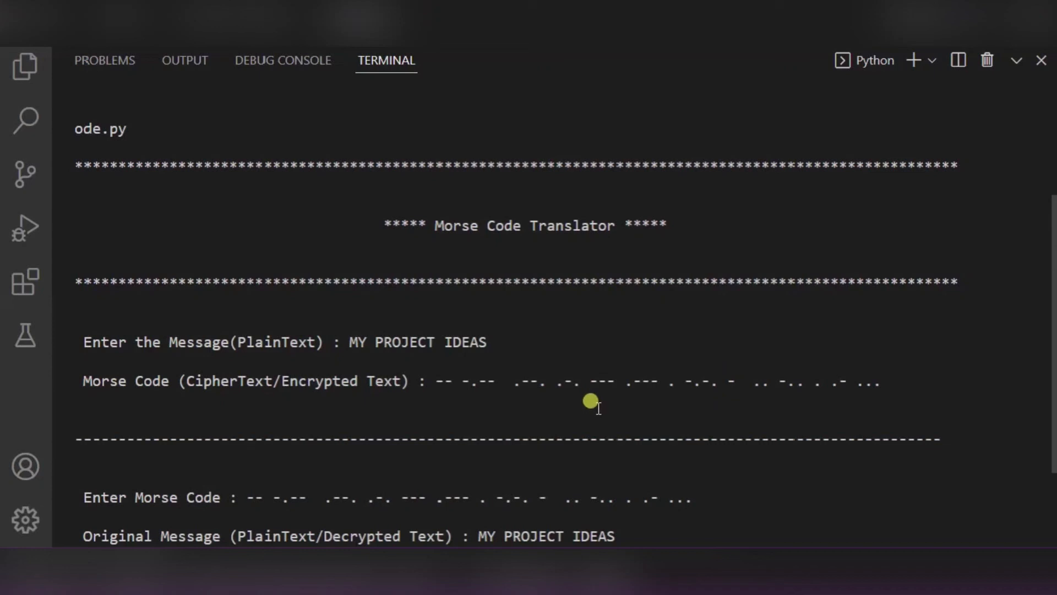
mouse_move(565, 243)
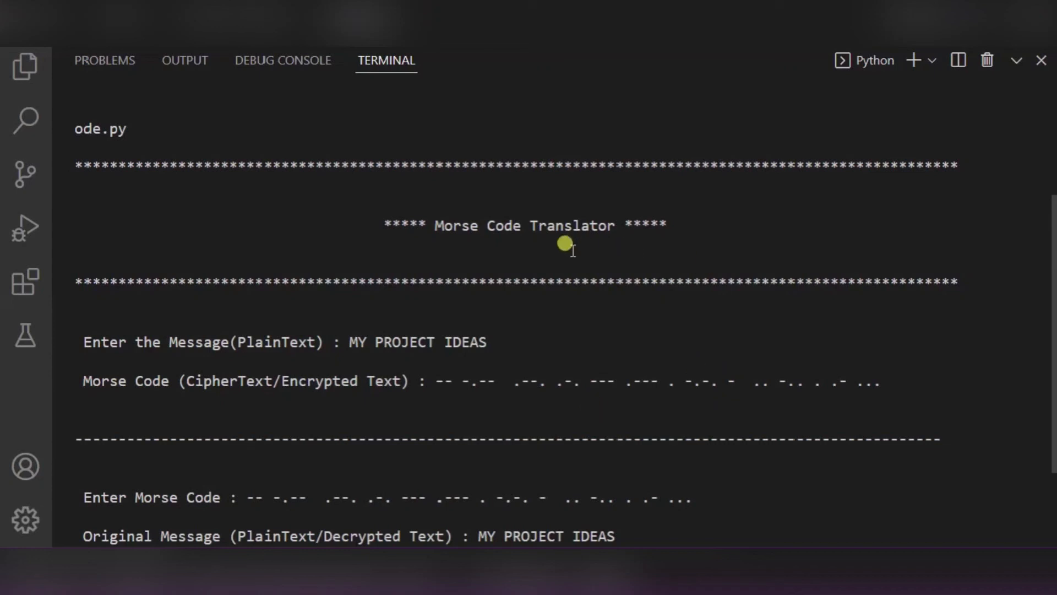